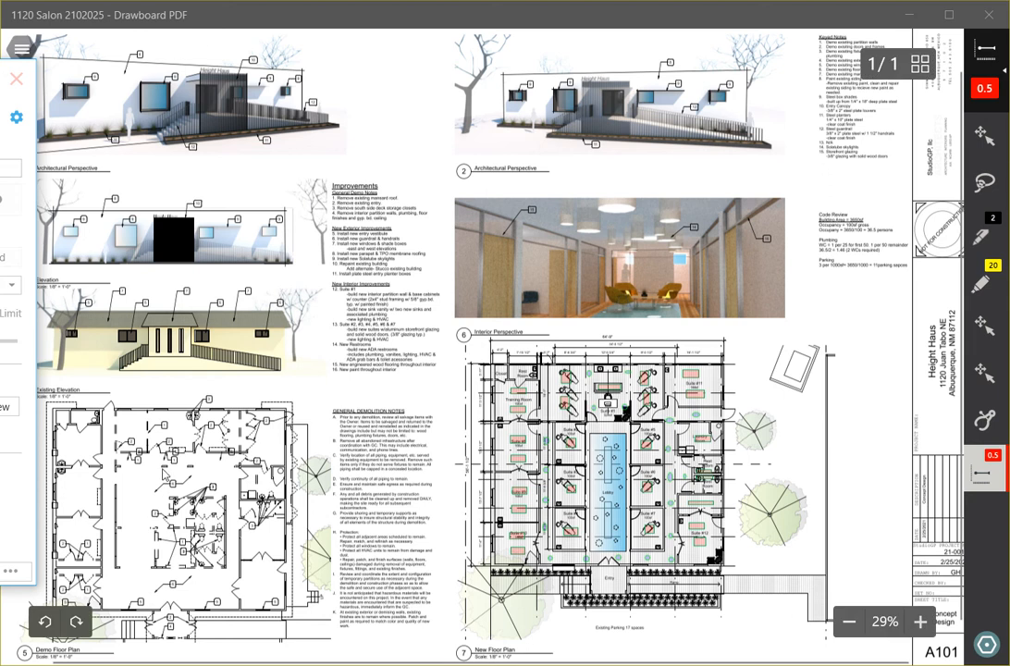
{"action": "mouse_move", "coordinate": [811, 2]}
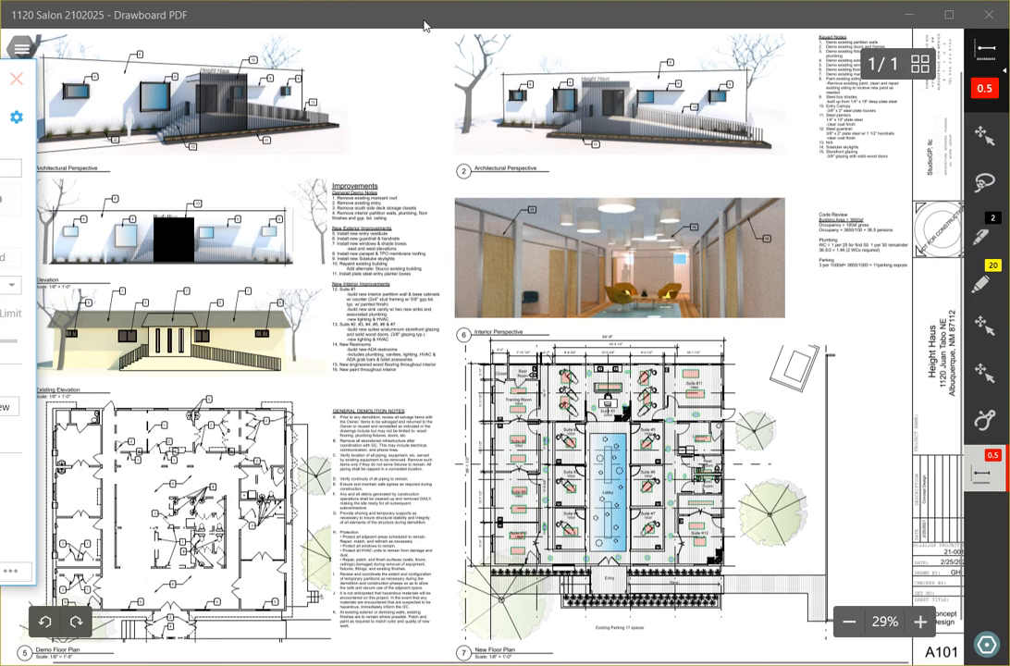
{"action": "mouse_move", "coordinate": [487, 12]}
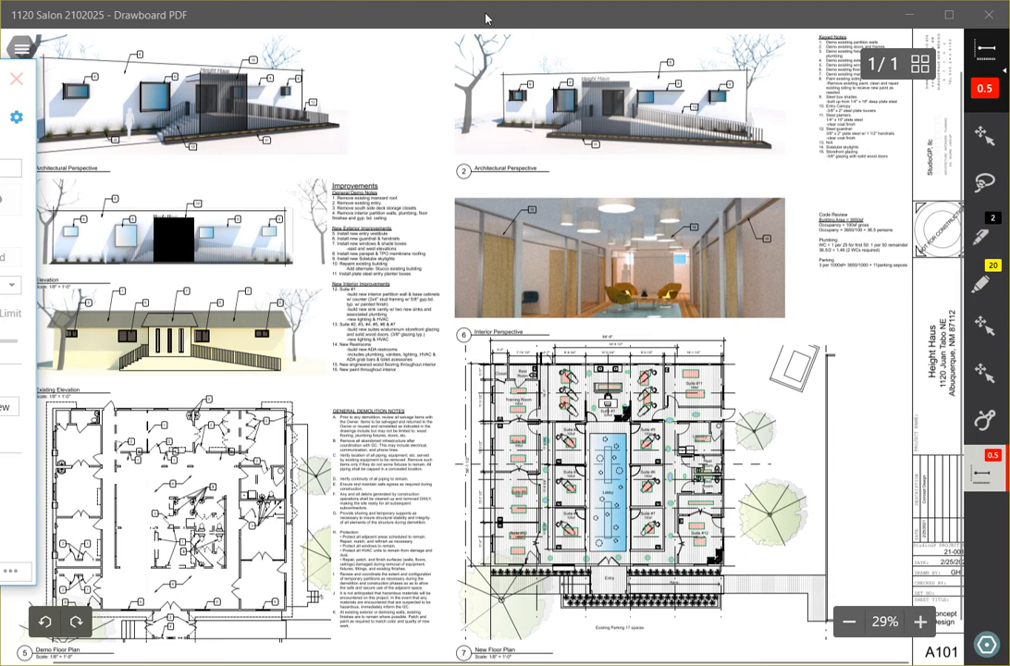
{"action": "mouse_move", "coordinate": [381, 47]}
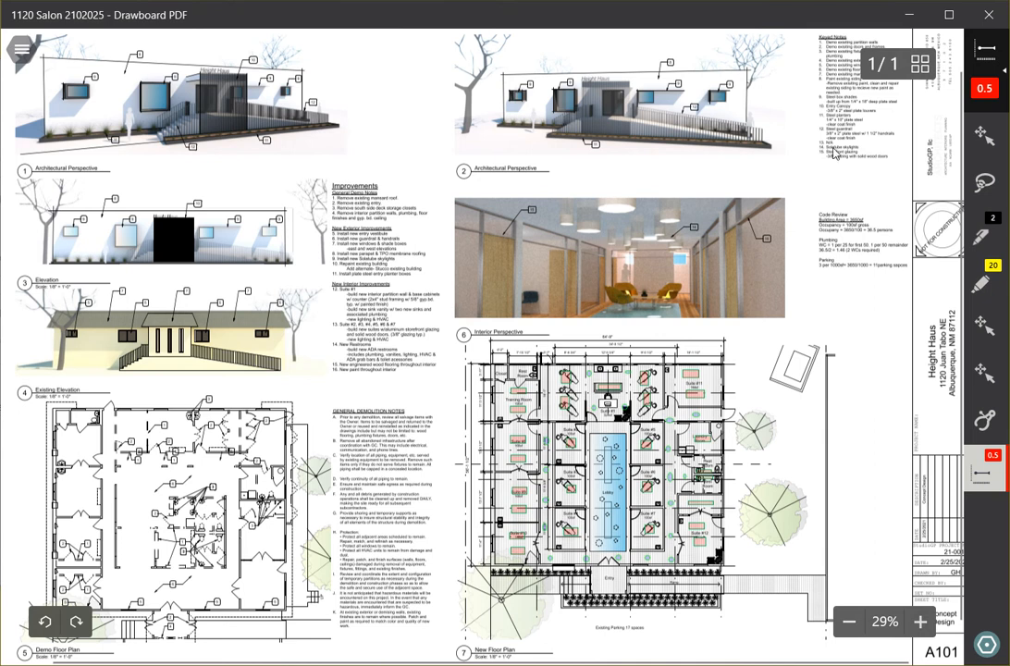
{"action": "mouse_move", "coordinate": [885, 150]}
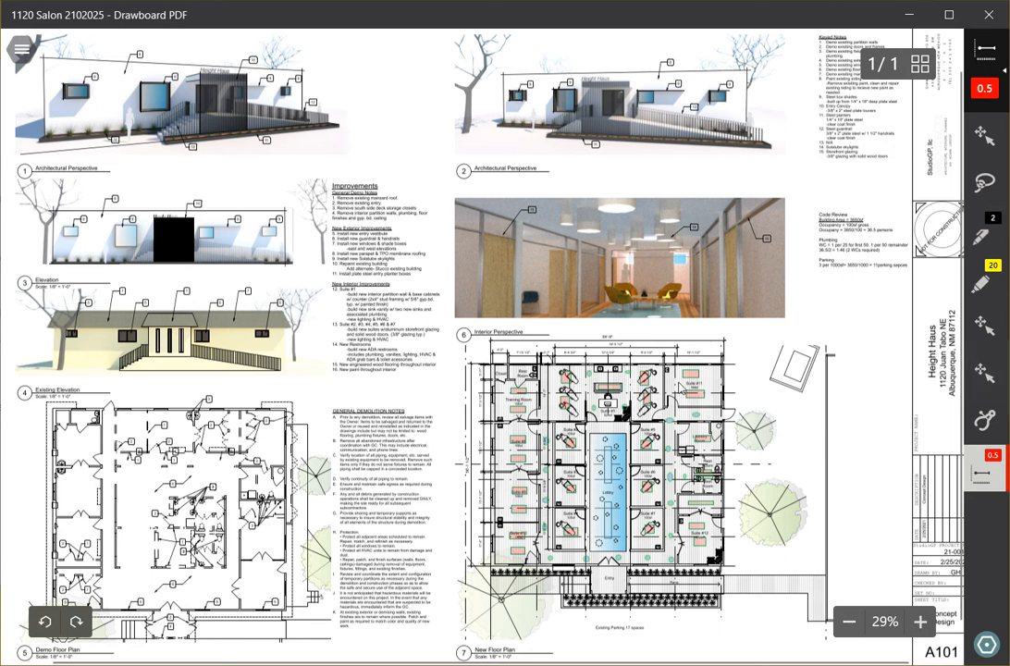
Zoom the New Floor Plan to about 176%, showing Suite #1, Suite #11 and the corridor.
{"action": "left_click", "coordinate": [913, 623]}
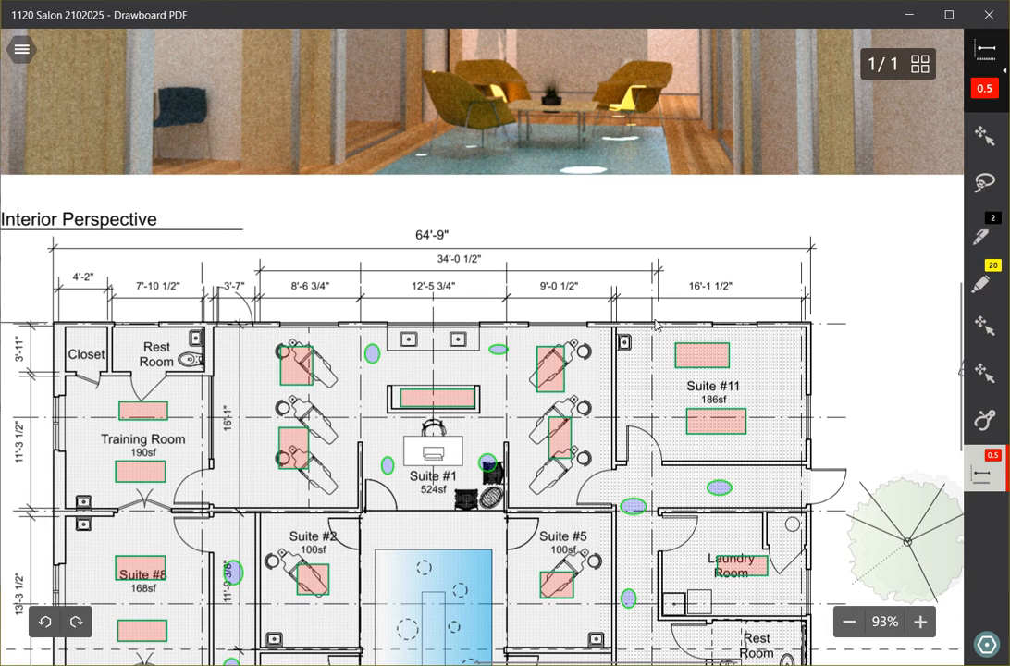
{"action": "scroll", "scroll_direction": "down", "scroll_amount": 3}
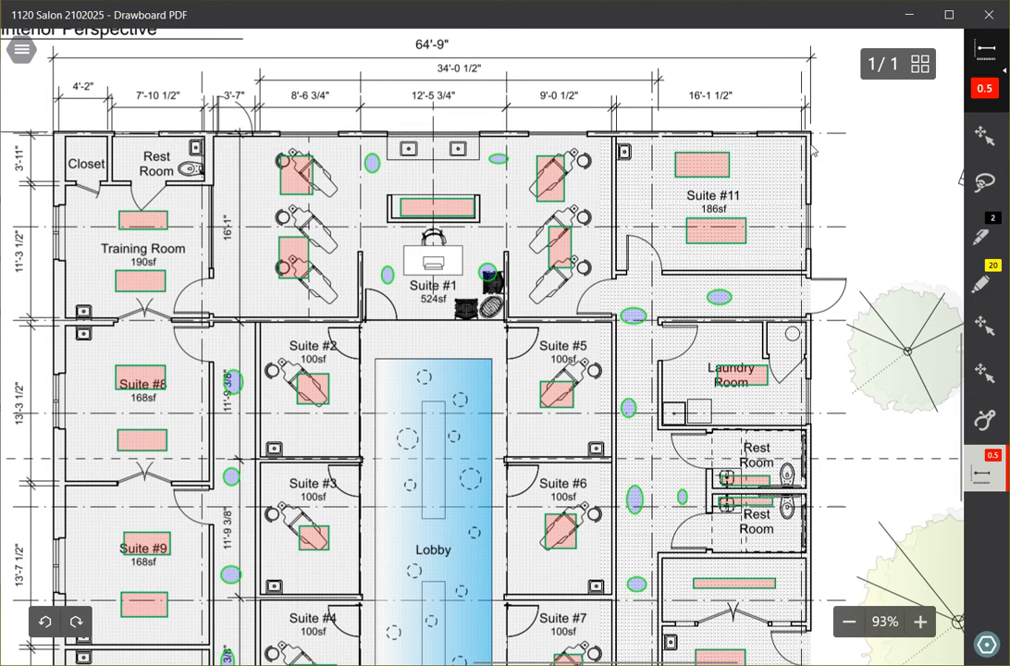
{"action": "left_click", "coordinate": [920, 621]}
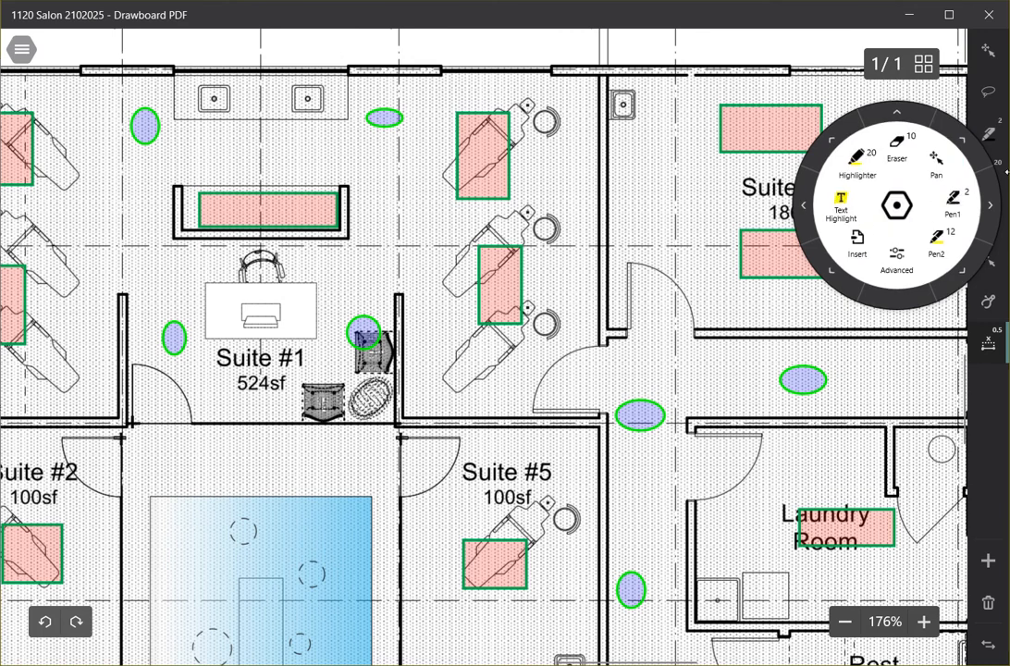
{"action": "mouse_move", "coordinate": [851, 267]}
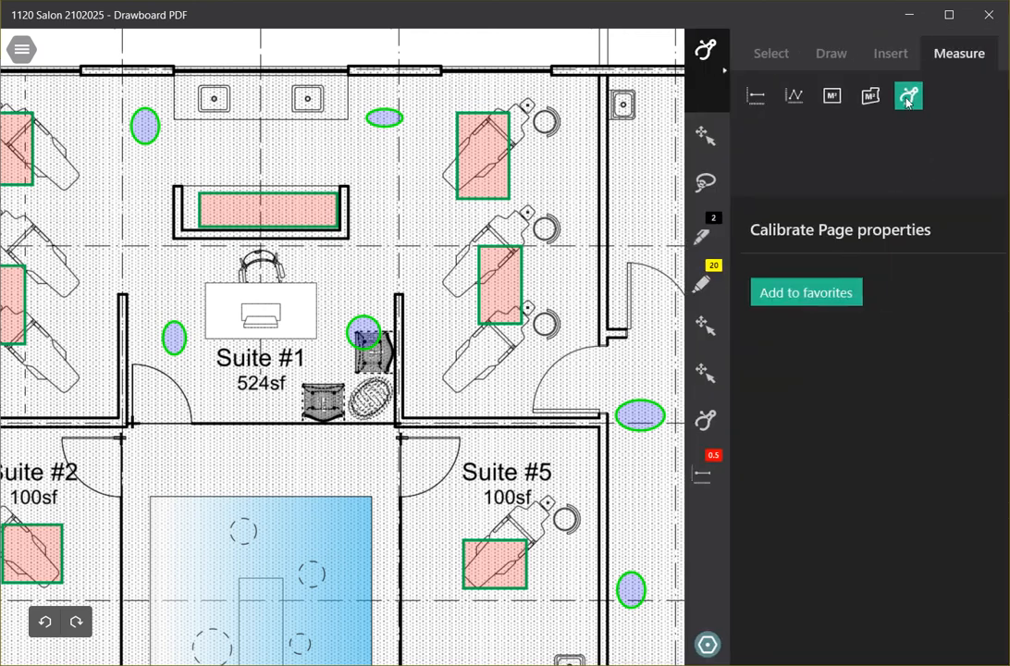
{"action": "mouse_move", "coordinate": [908, 98]}
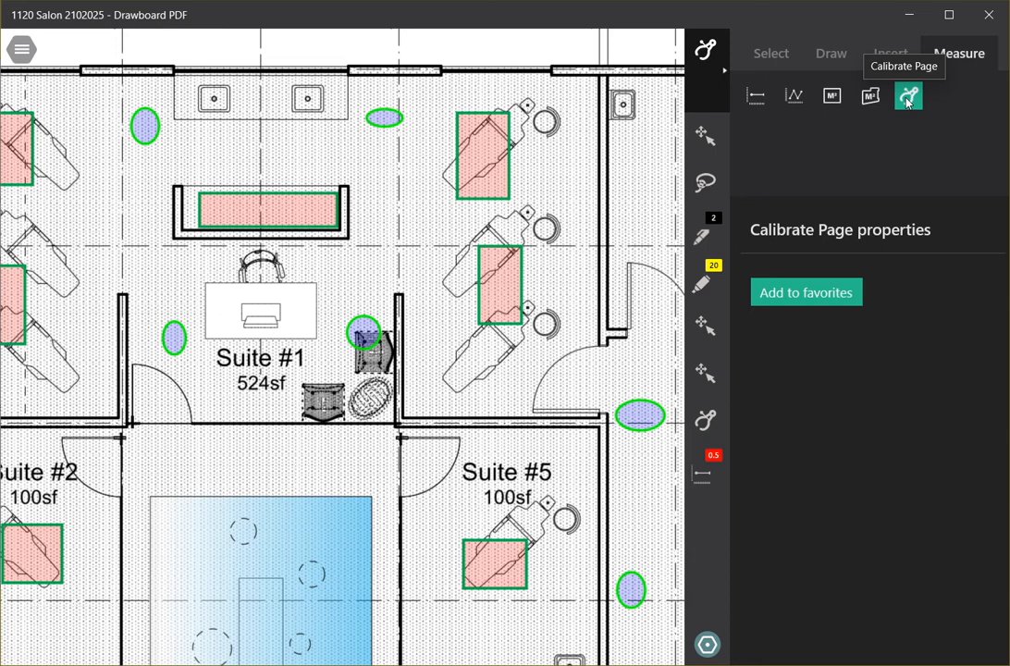
{"action": "mouse_move", "coordinate": [906, 102]}
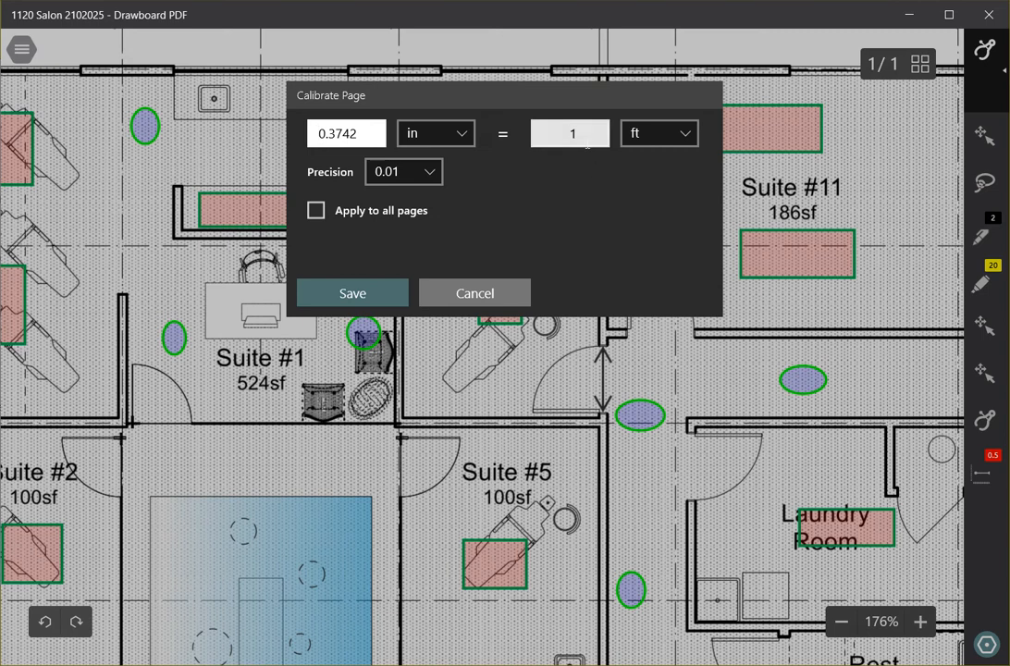
Enter 3 ft as the calibration length and save it.
{"action": "type", "text": "3"}
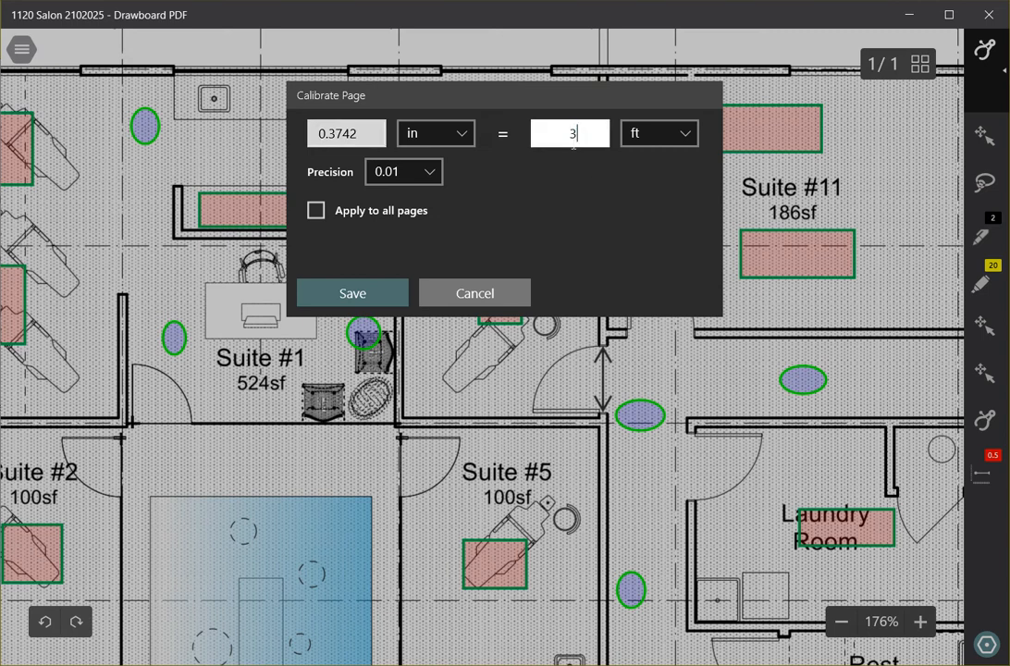
{"action": "mouse_move", "coordinate": [356, 319]}
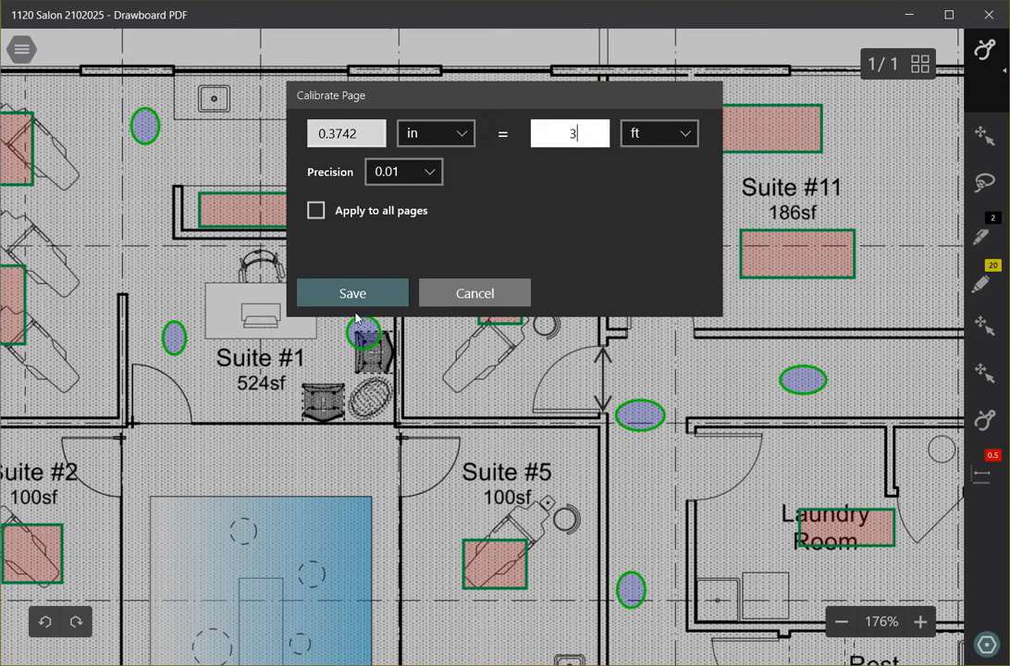
{"action": "left_click", "coordinate": [353, 292]}
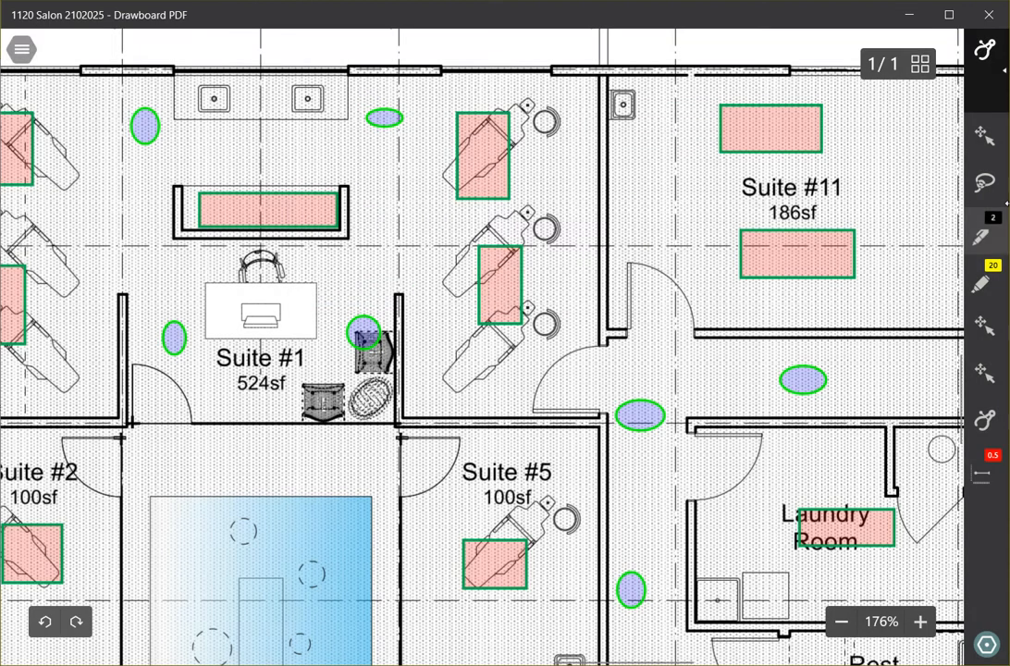
{"action": "mouse_move", "coordinate": [996, 234]}
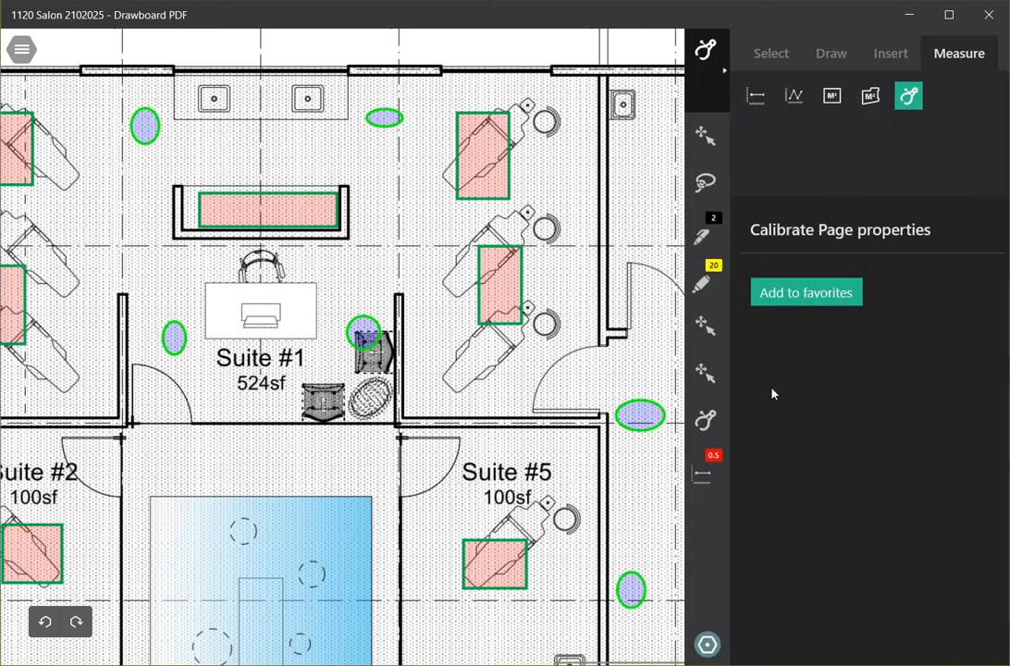
{"action": "mouse_move", "coordinate": [756, 96]}
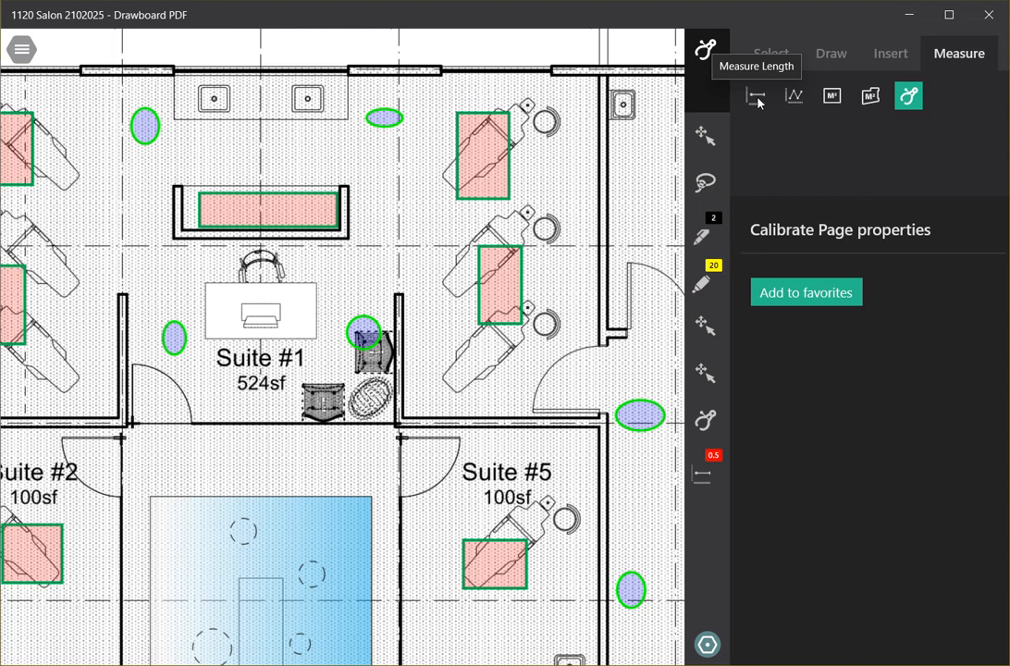
Choose Measure Length and reduce the red line width to 0.5pt.
{"action": "left_click", "coordinate": [754, 96]}
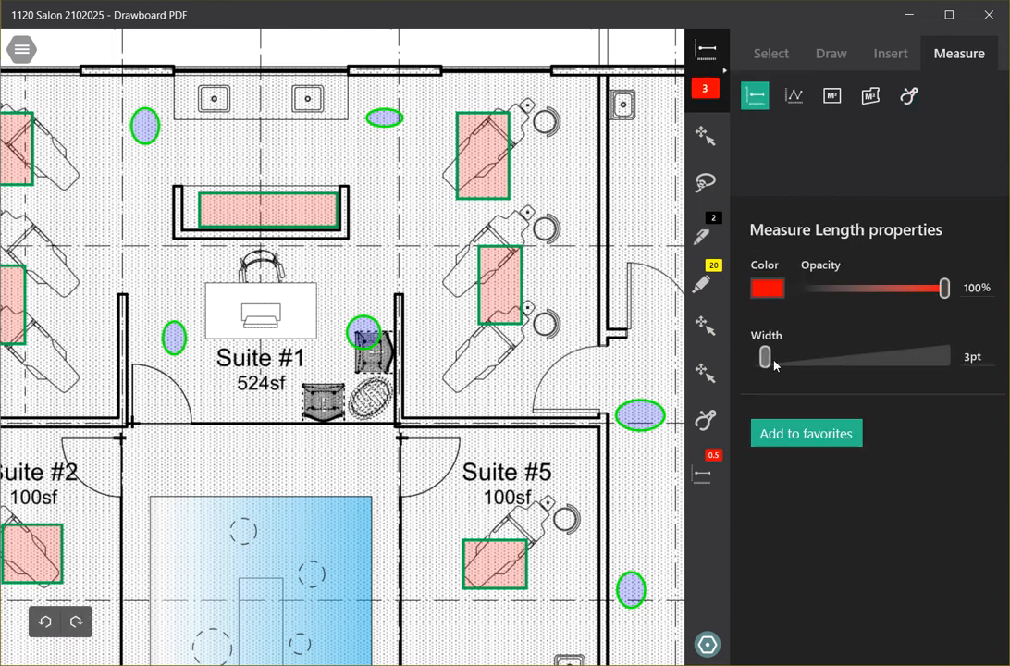
{"action": "left_click_drag", "start_coordinate": [765, 357], "coordinate": [756, 357]}
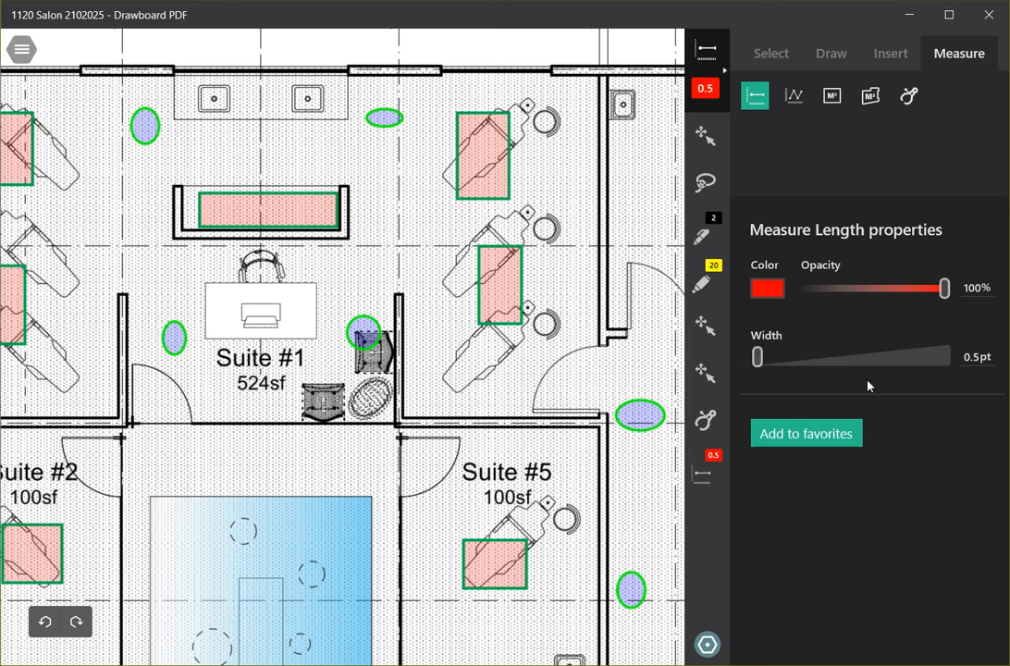
{"action": "mouse_move", "coordinate": [852, 302]}
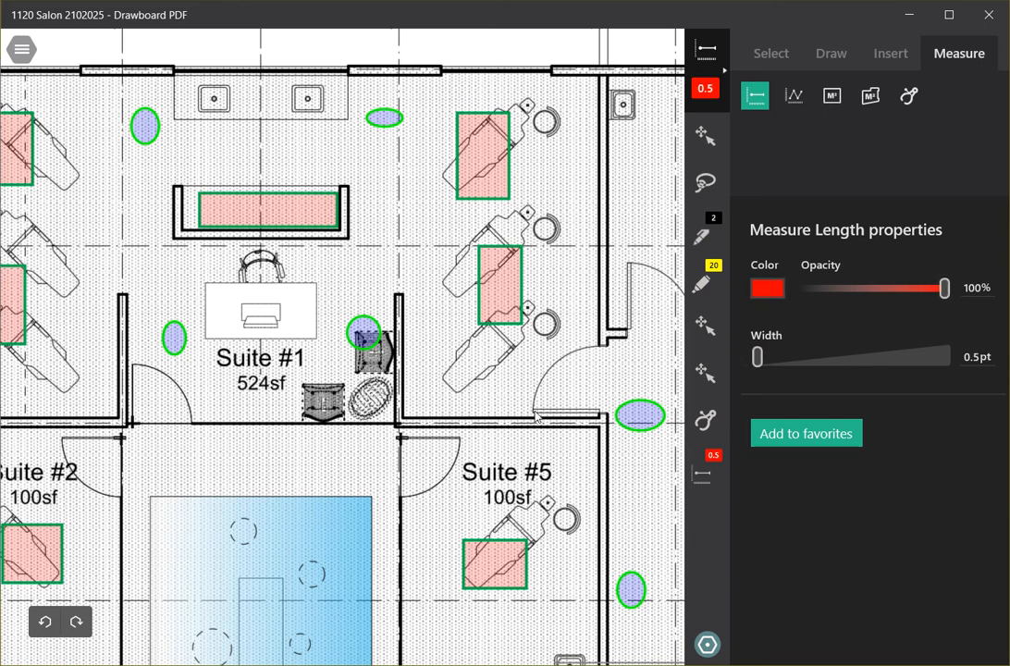
{"action": "mouse_move", "coordinate": [564, 301]}
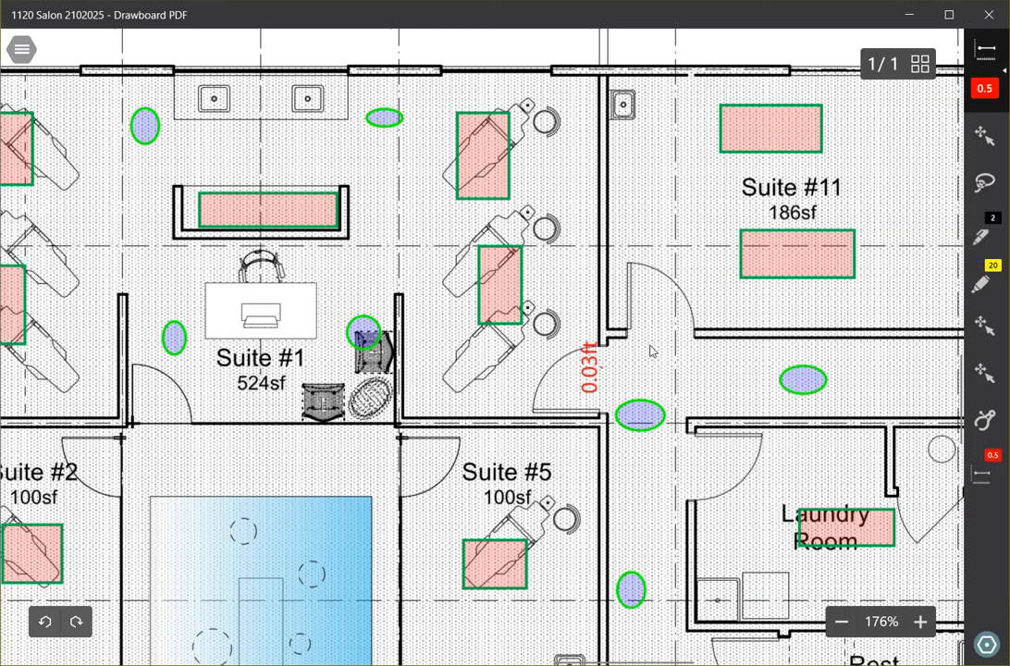
{"action": "mouse_move", "coordinate": [634, 339]}
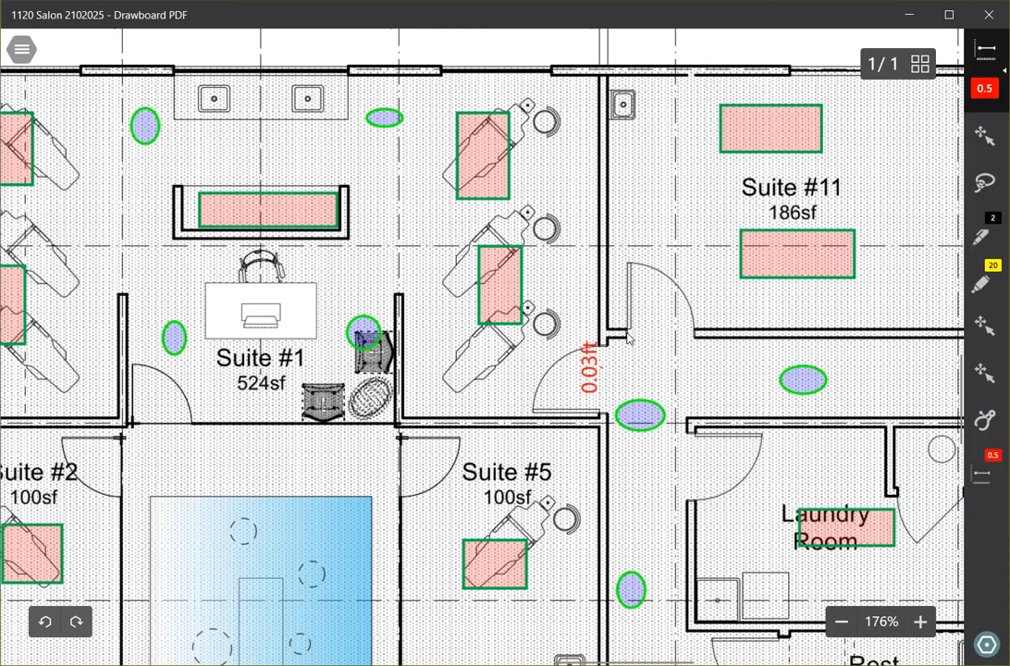
Measure the door opening below Suite #11 as 2.97 ft.
{"action": "left_click_drag", "start_coordinate": [609, 329], "coordinate": [690, 330]}
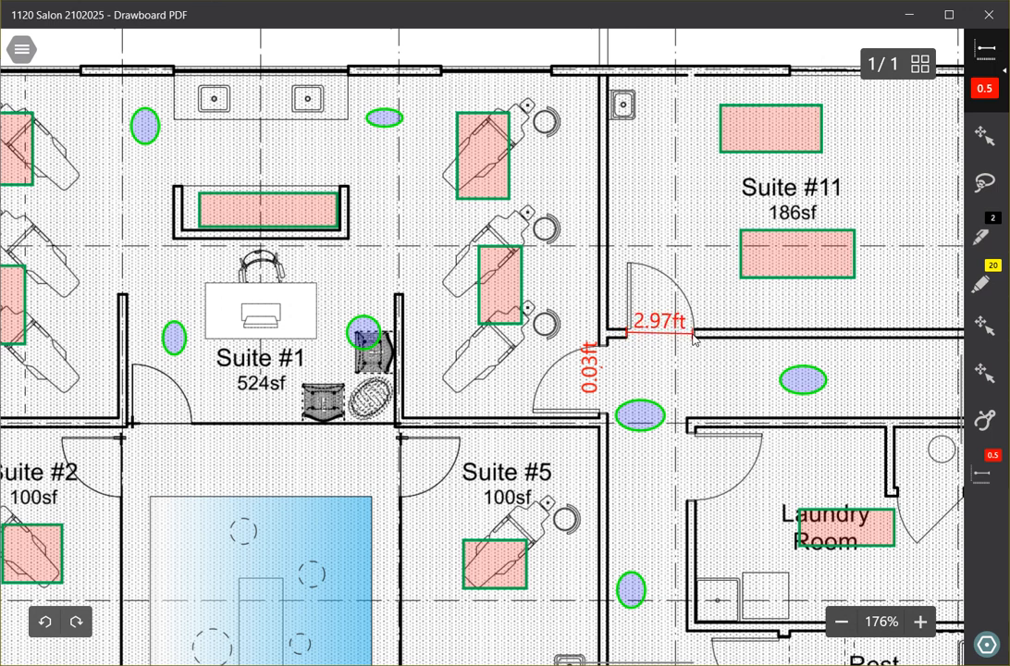
{"action": "scroll", "scroll_direction": "down", "scroll_amount": 3}
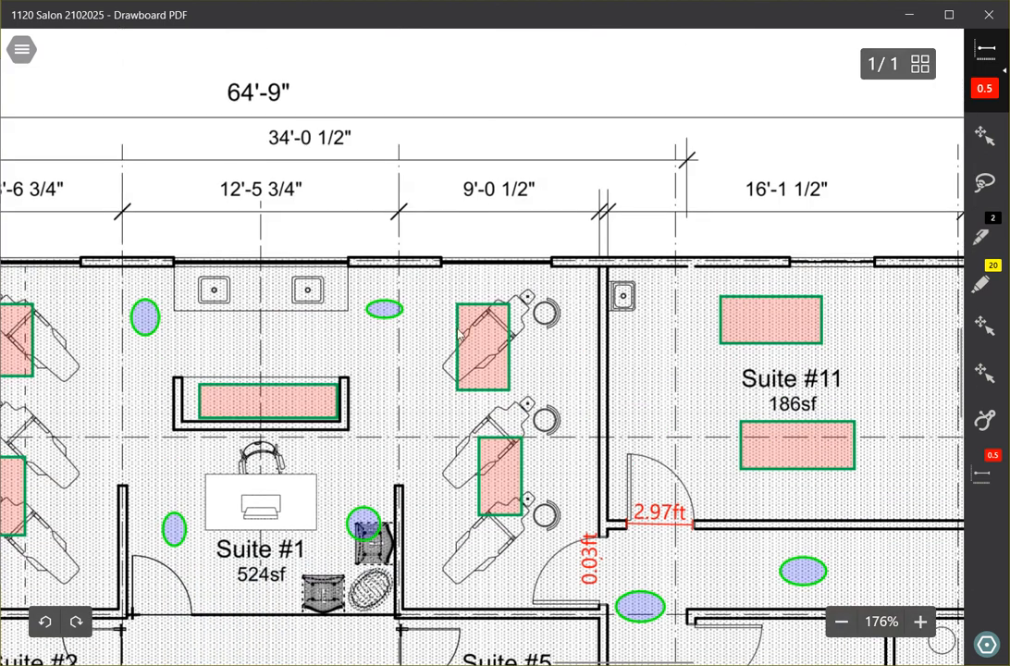
{"action": "mouse_move", "coordinate": [491, 289]}
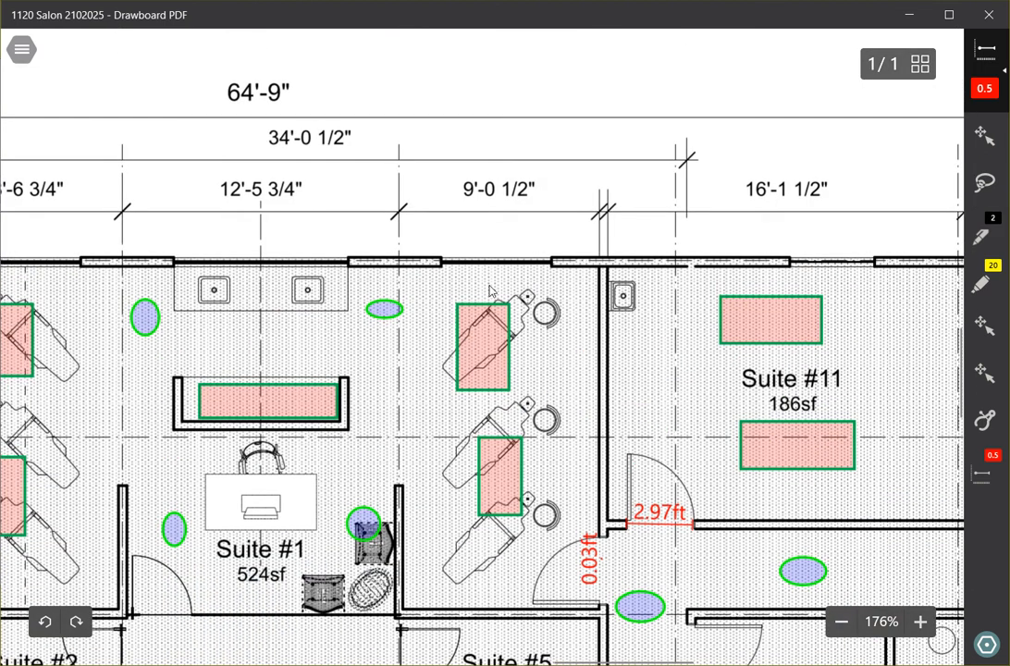
{"action": "mouse_move", "coordinate": [405, 216]}
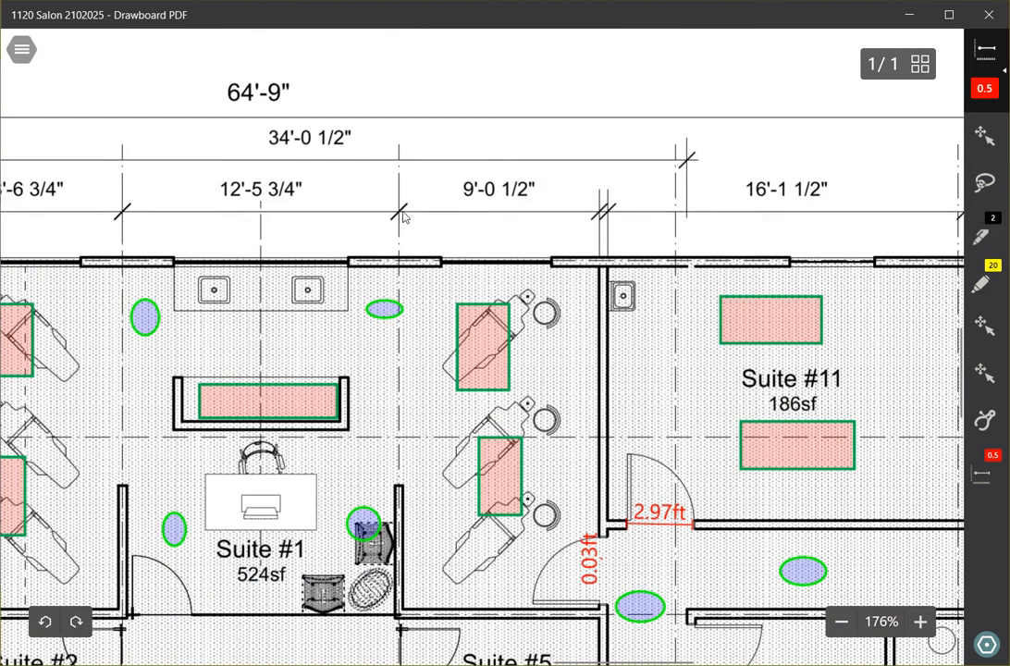
Measure between the 9'-0 1/2" dimension tick marks, reading 9.03 ft.
{"action": "left_click_drag", "start_coordinate": [401, 208], "coordinate": [605, 208]}
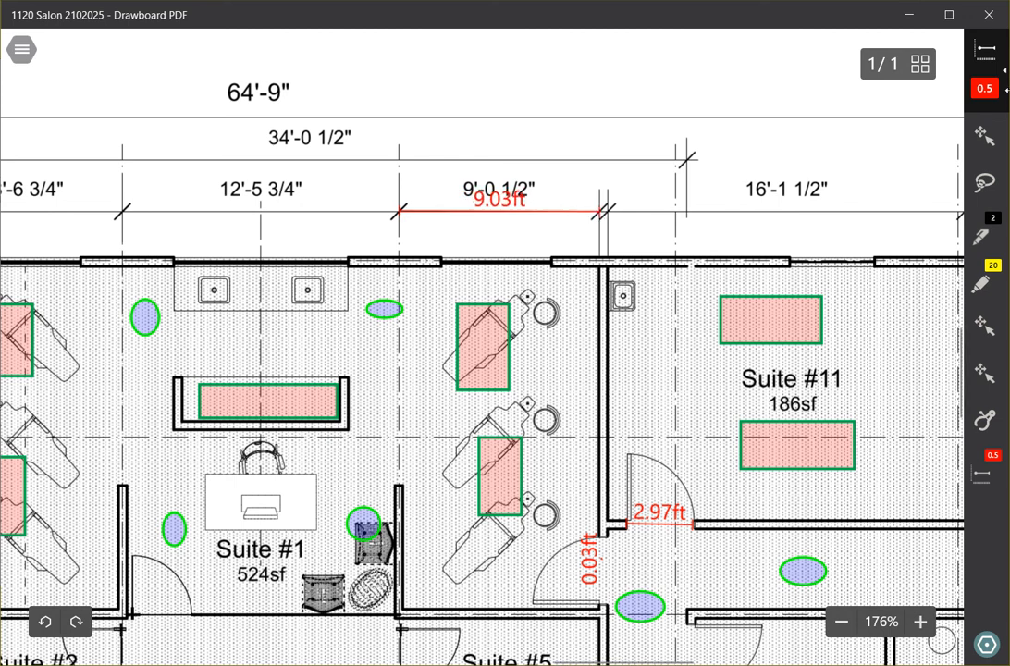
{"action": "scroll", "scroll_direction": "down", "scroll_amount": 3}
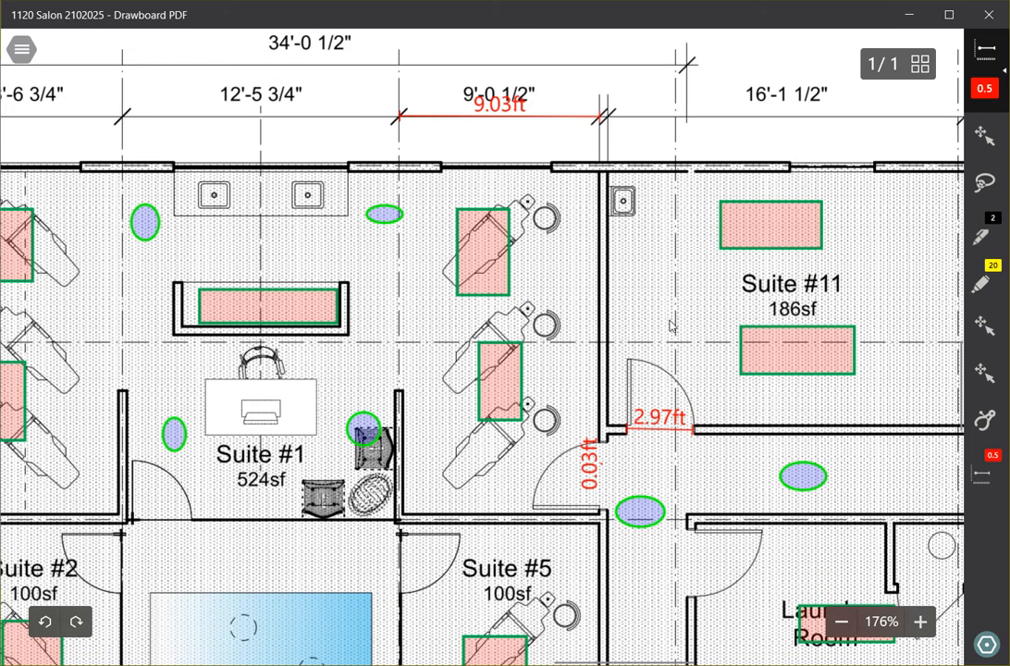
{"action": "mouse_move", "coordinate": [707, 277]}
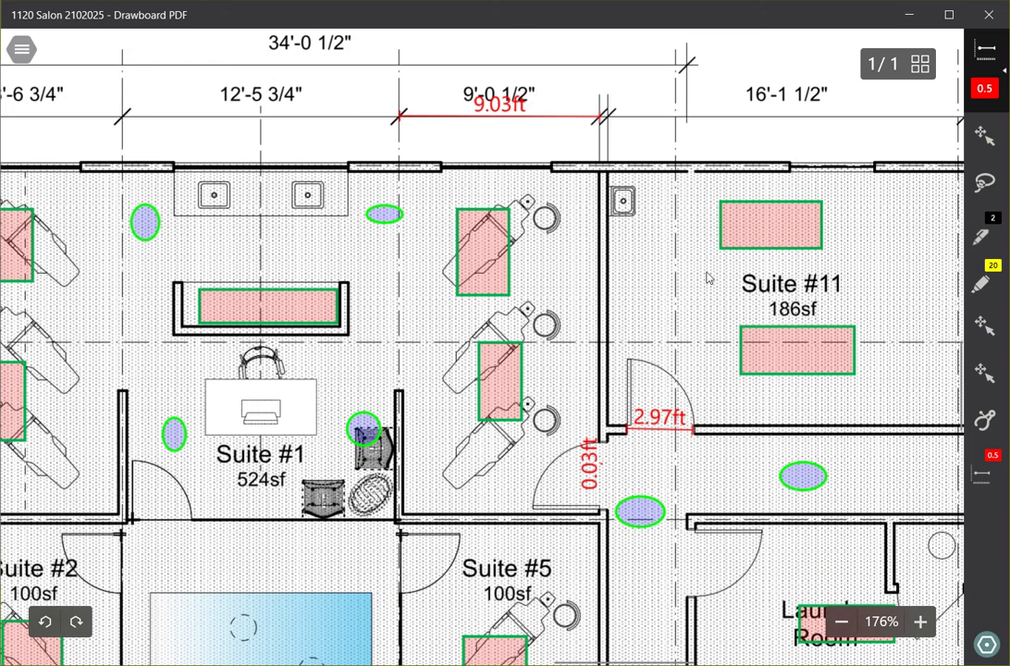
{"action": "mouse_move", "coordinate": [764, 242]}
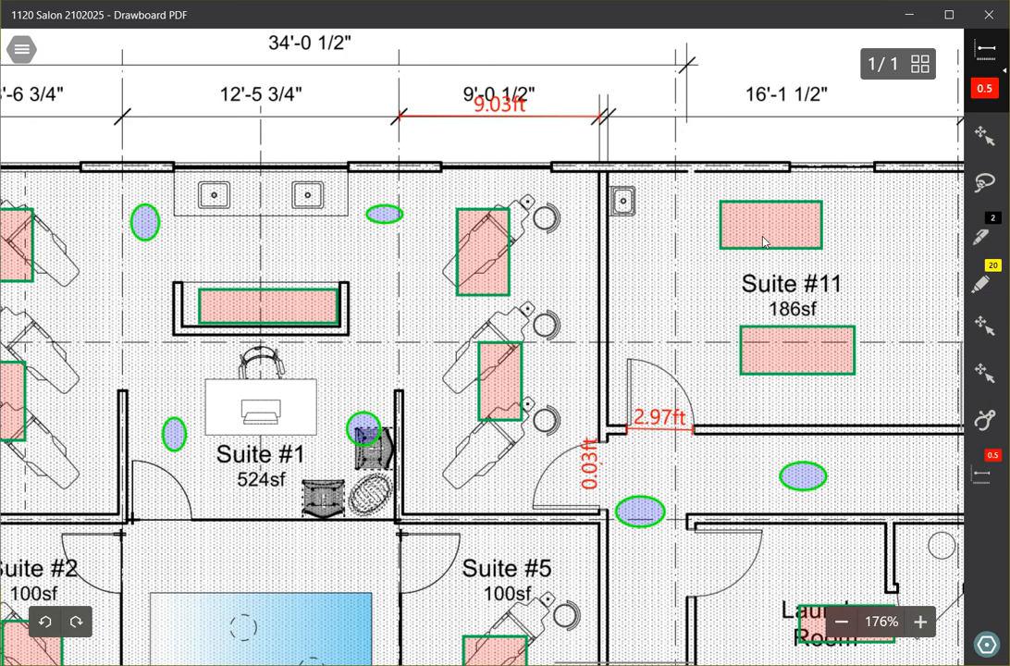
{"action": "mouse_move", "coordinate": [883, 234]}
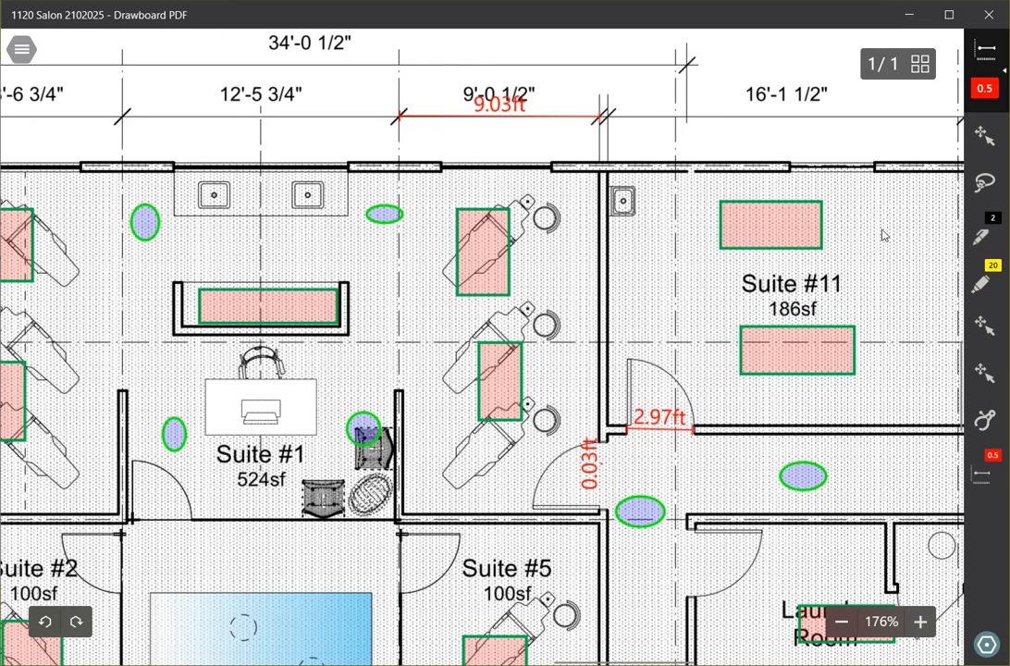
{"action": "mouse_move", "coordinate": [888, 229]}
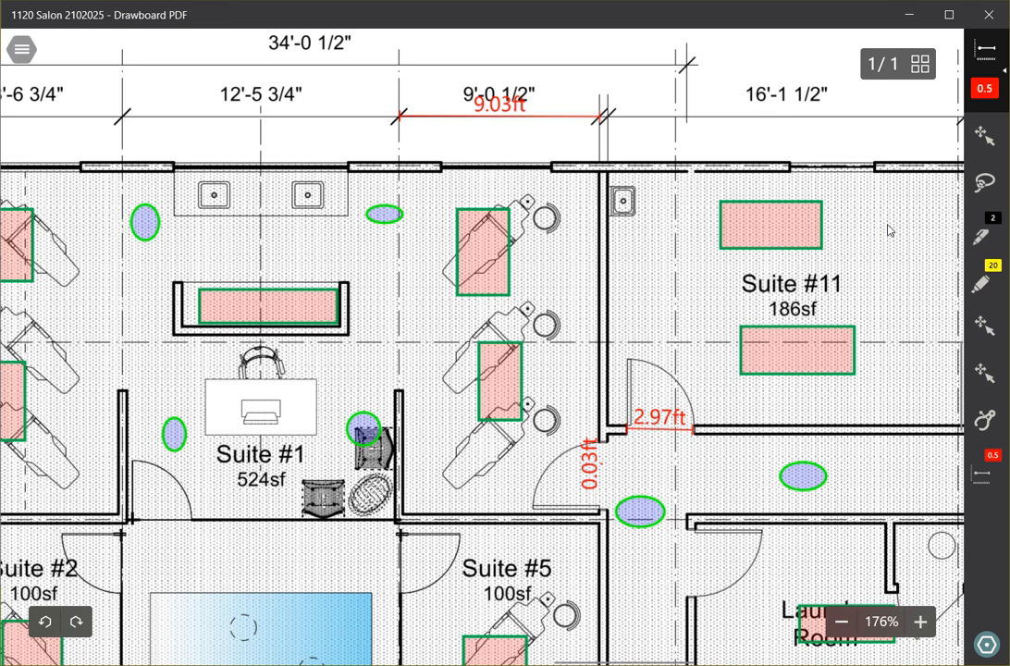
{"action": "mouse_move", "coordinate": [893, 183]}
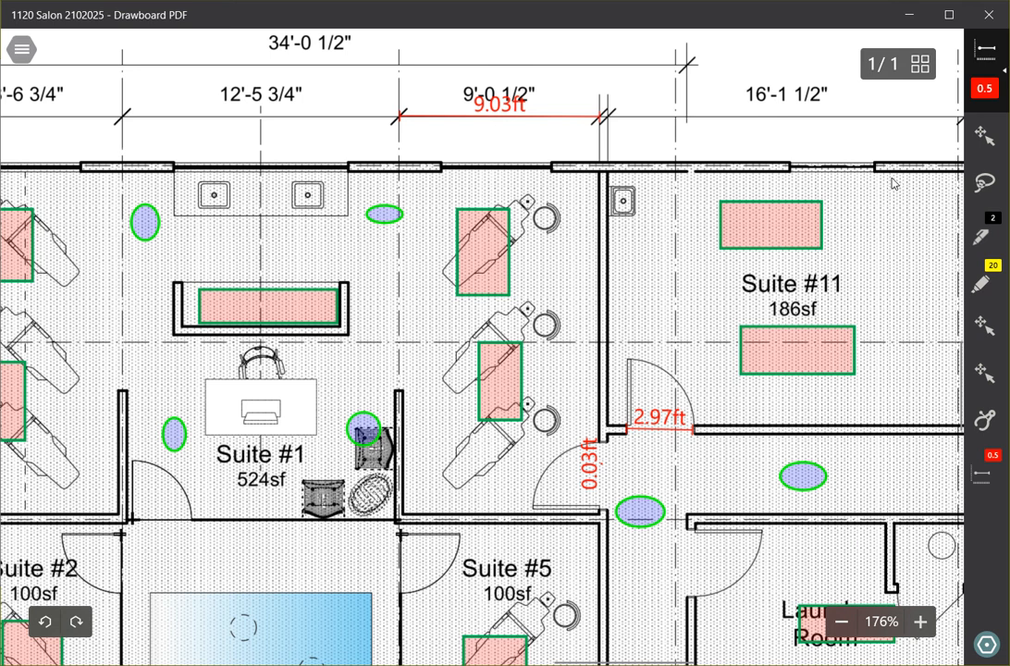